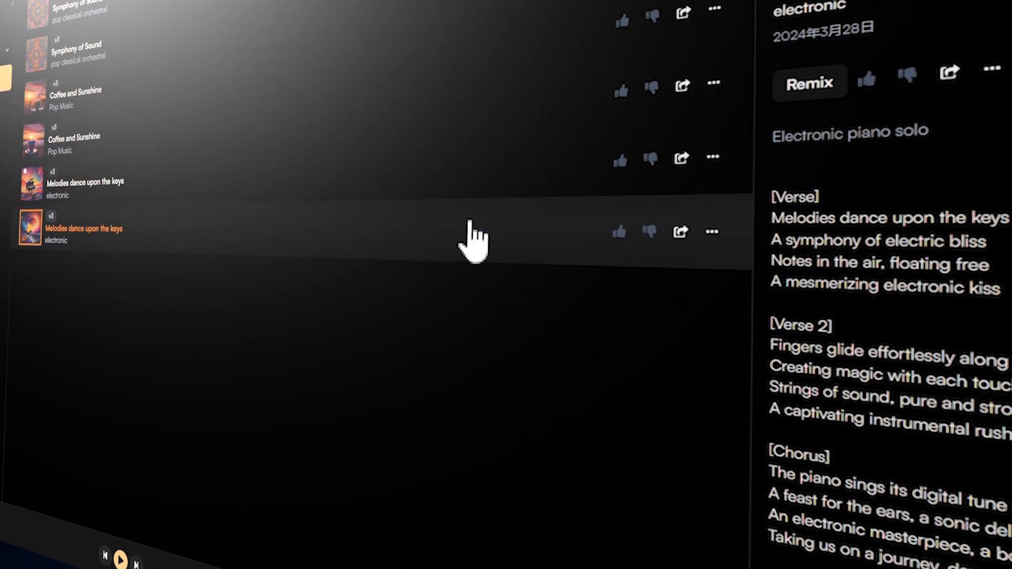
- Preview a song on Explore, then sign up for Suno with a Google account
click(712, 233)
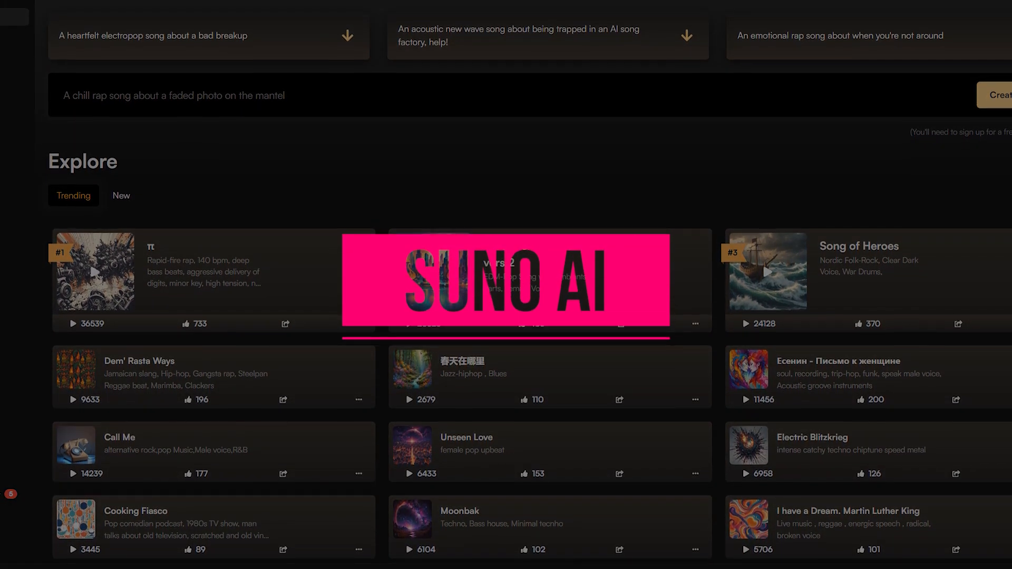
scroll(down, 3)
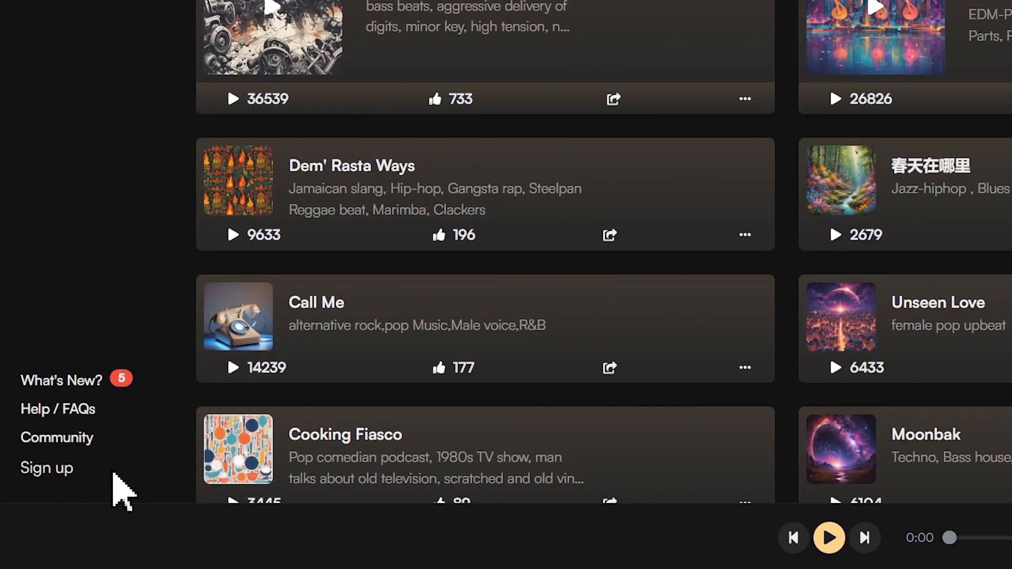
click(46, 467)
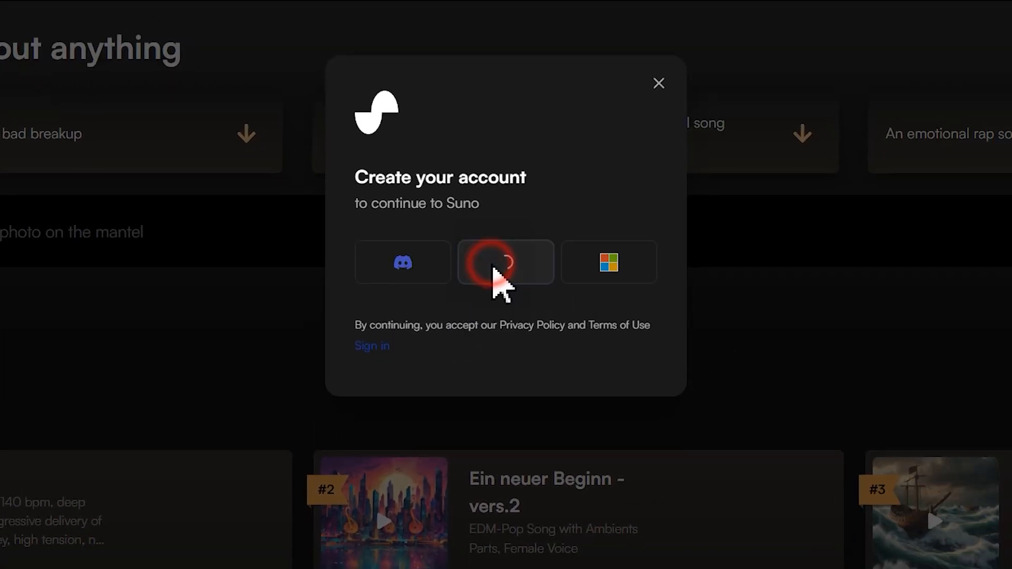
click(505, 262)
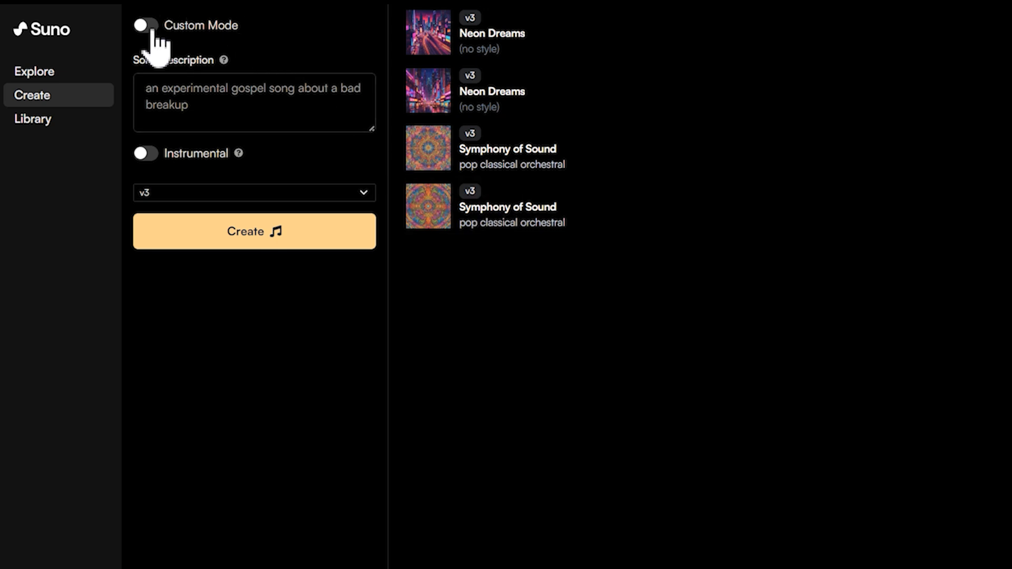
- Enable Custom Mode and generate random lyrics titled 'Coffee and Sunshine'
click(144, 25)
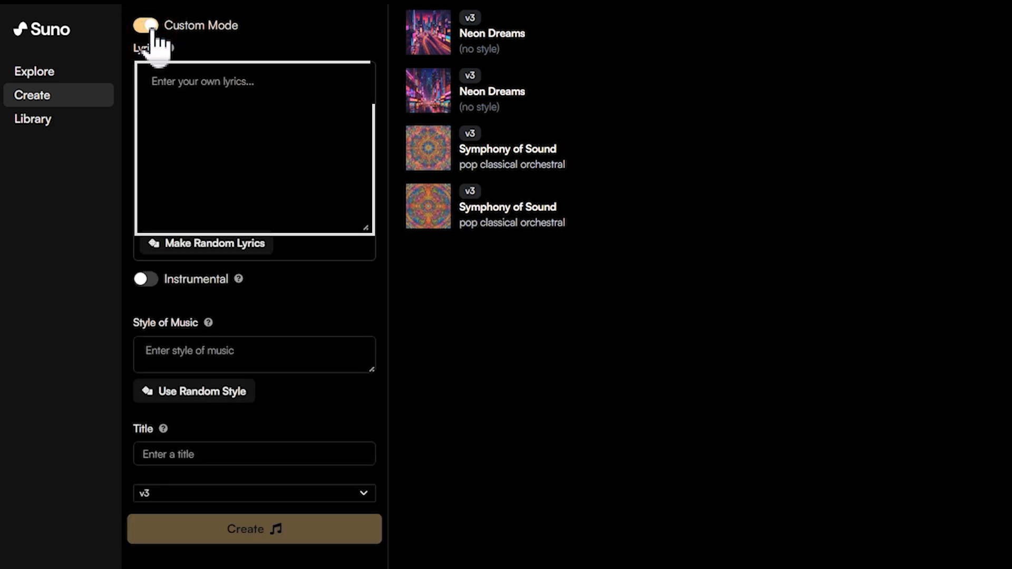
click(254, 149)
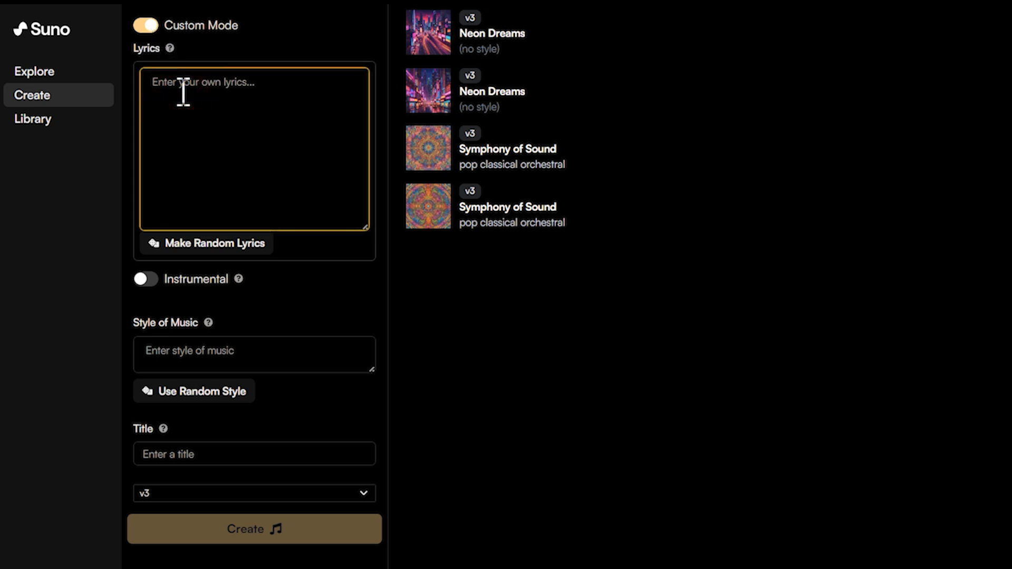
click(206, 244)
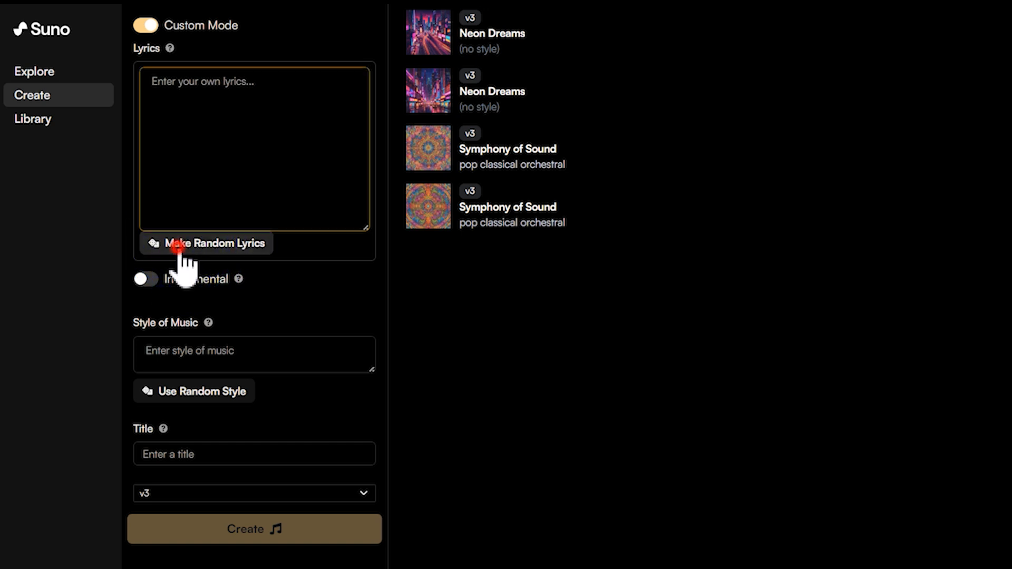
click(207, 243)
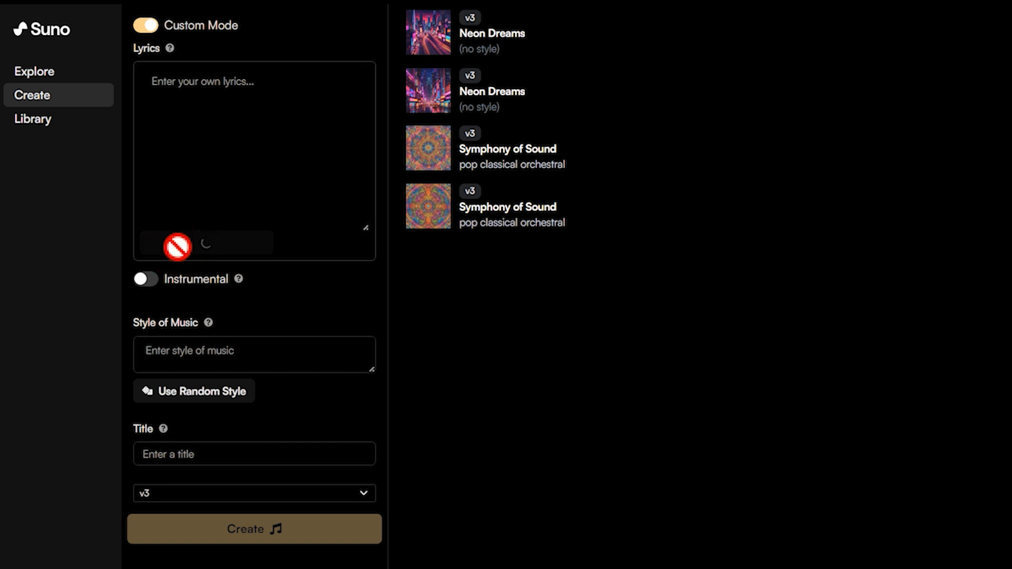
click(185, 244)
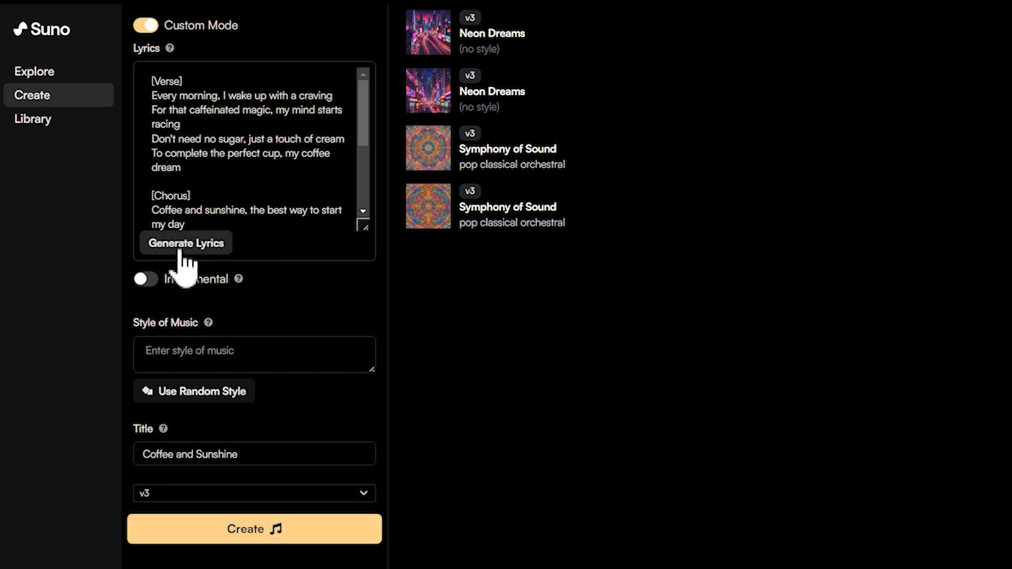
scroll(down, 3)
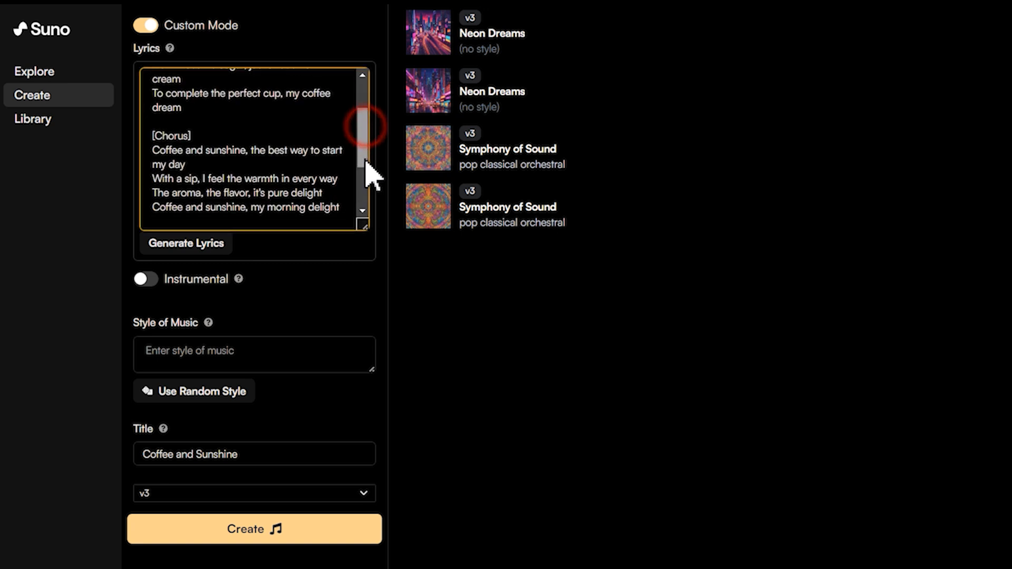
scroll(down, 3)
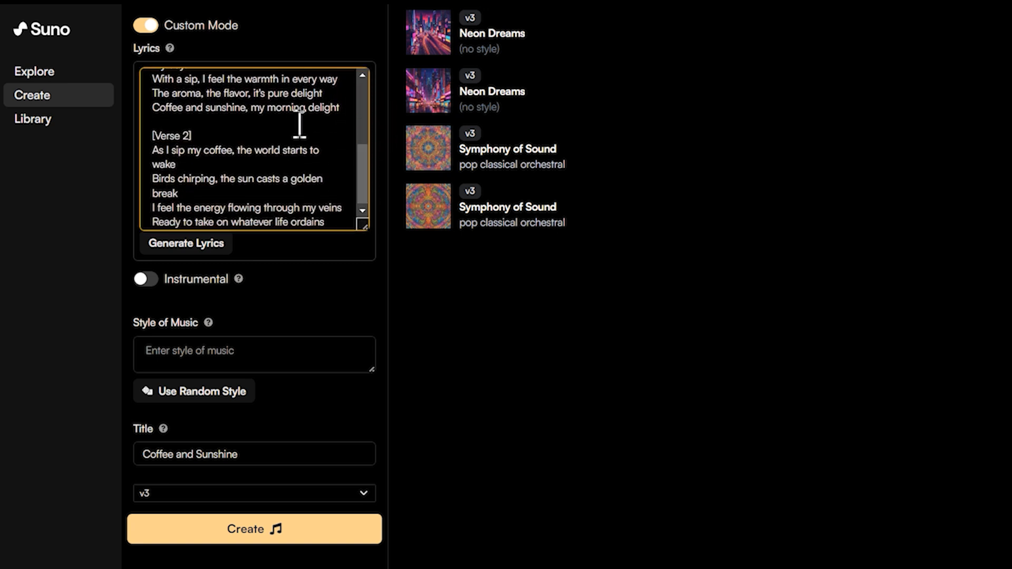
click(253, 354)
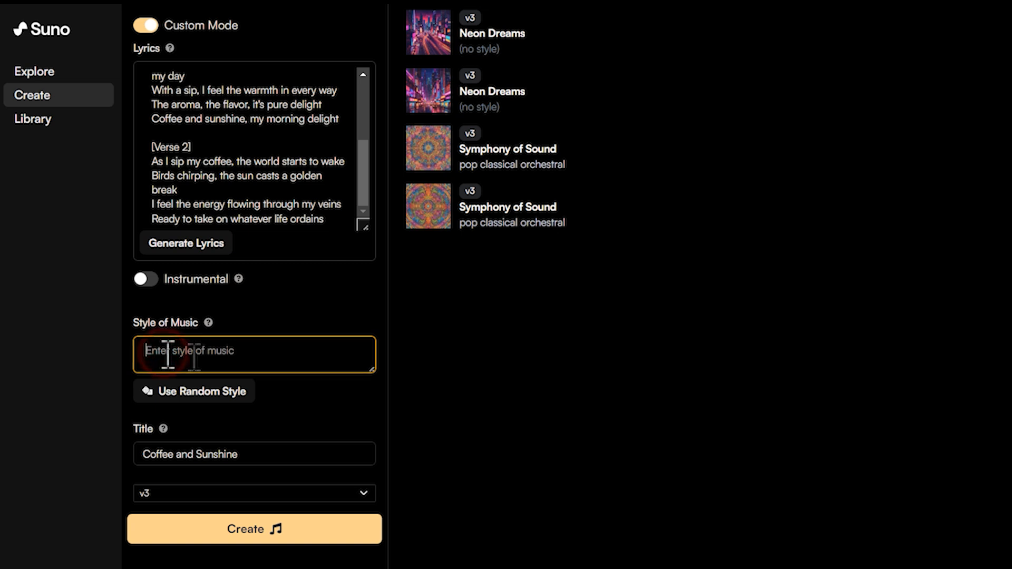
- Enter 'Pop Music' as the style and create the Coffee and Sunshine songs
text(Pop Music)
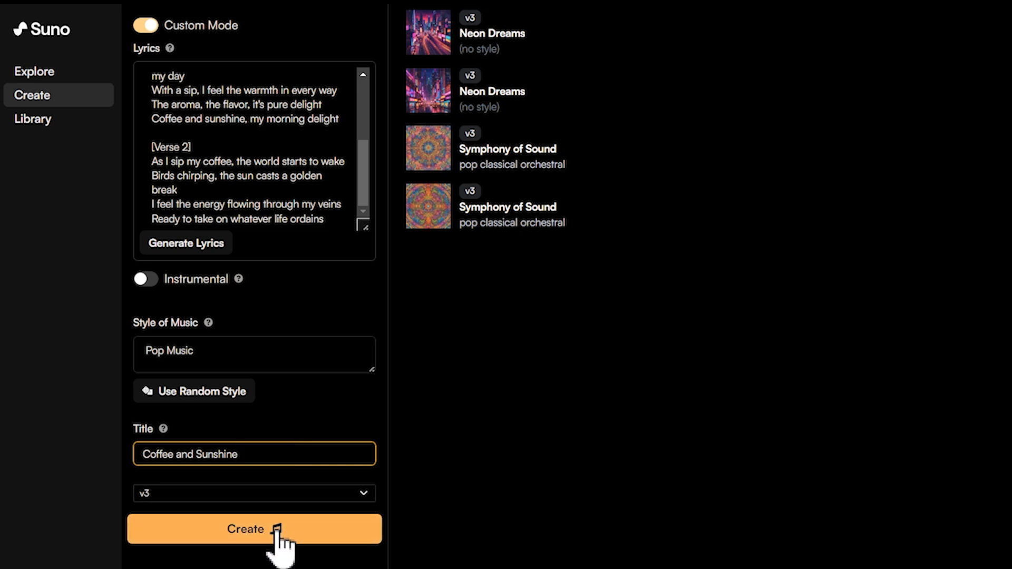
click(253, 529)
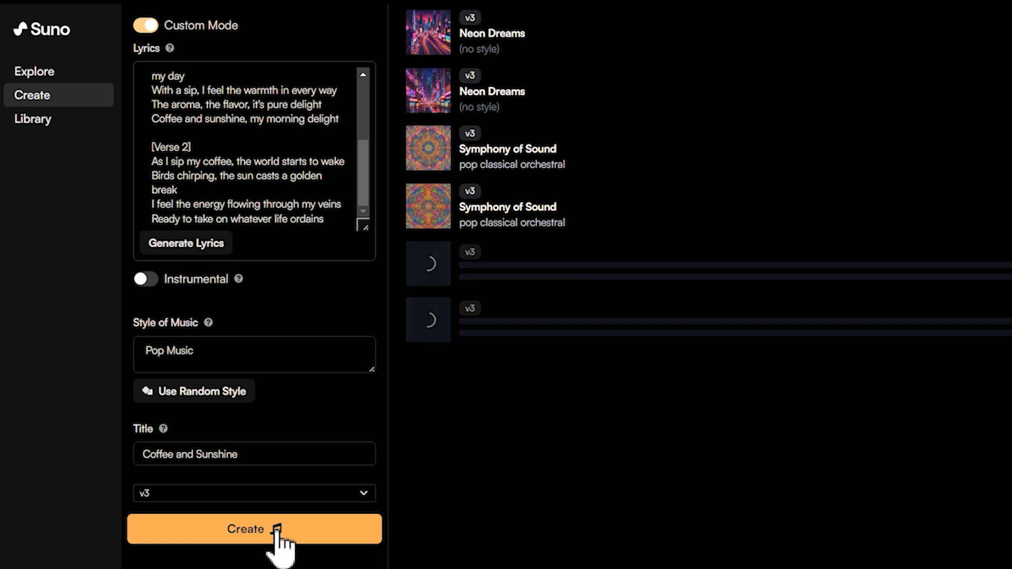
click(254, 529)
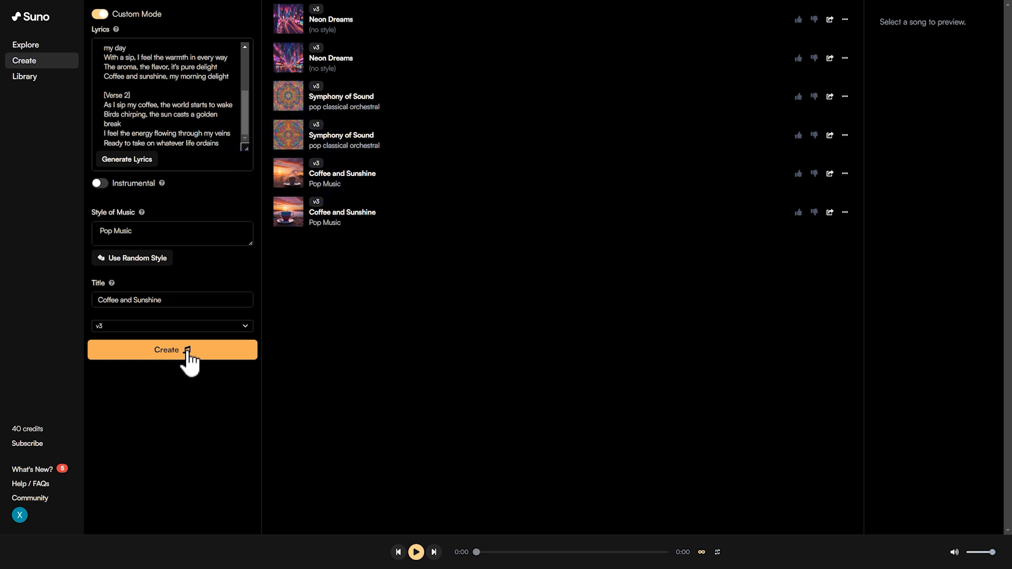
- Play the Coffee and Sunshine pop song, then pause it near 1:13
click(288, 173)
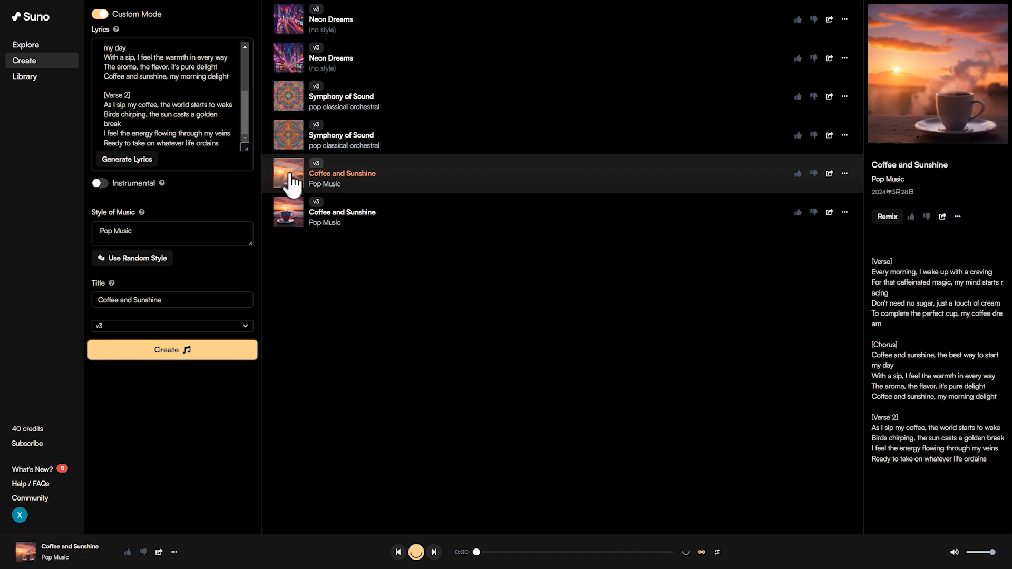
click(288, 175)
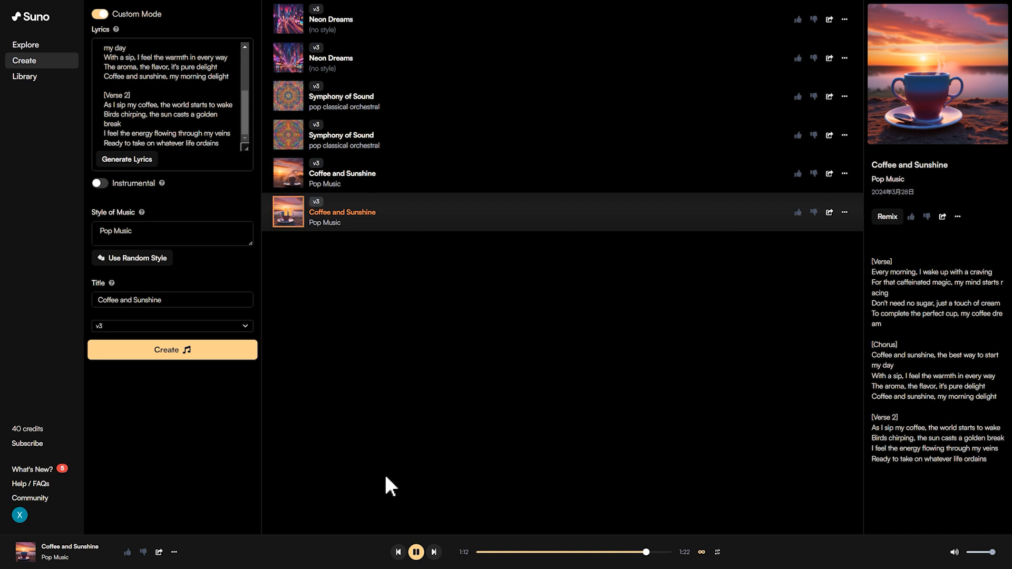
click(416, 552)
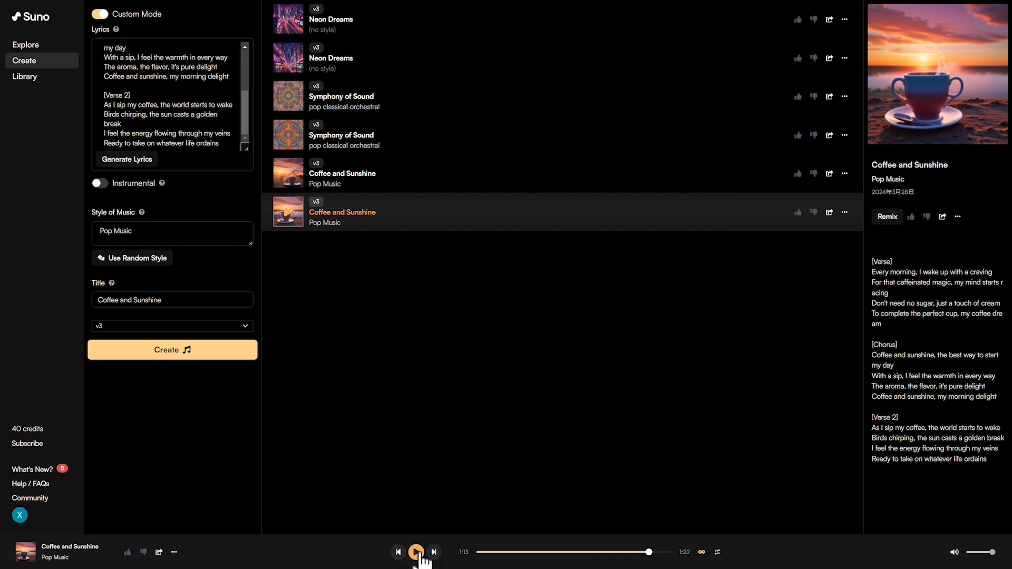
click(887, 216)
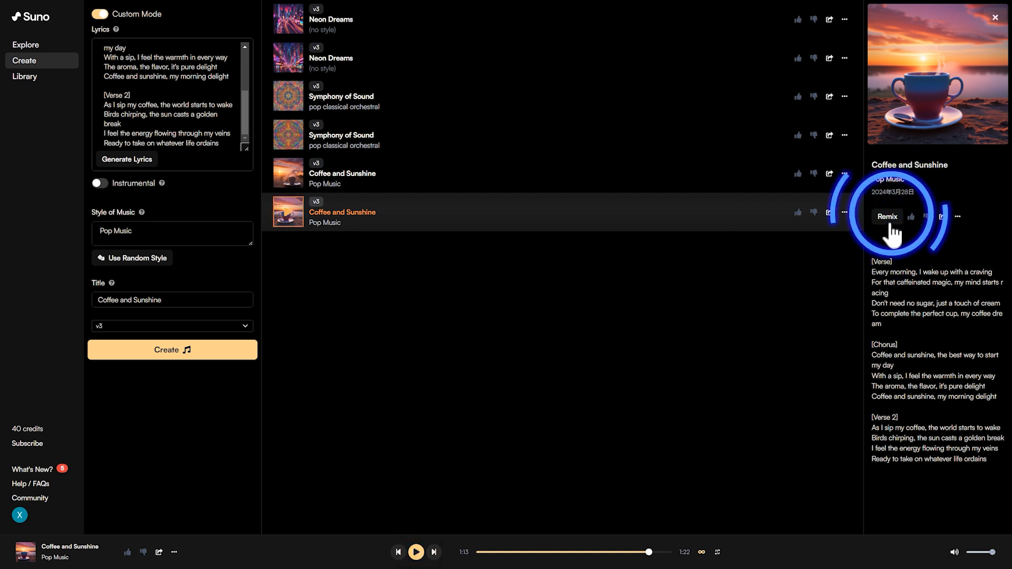
click(887, 216)
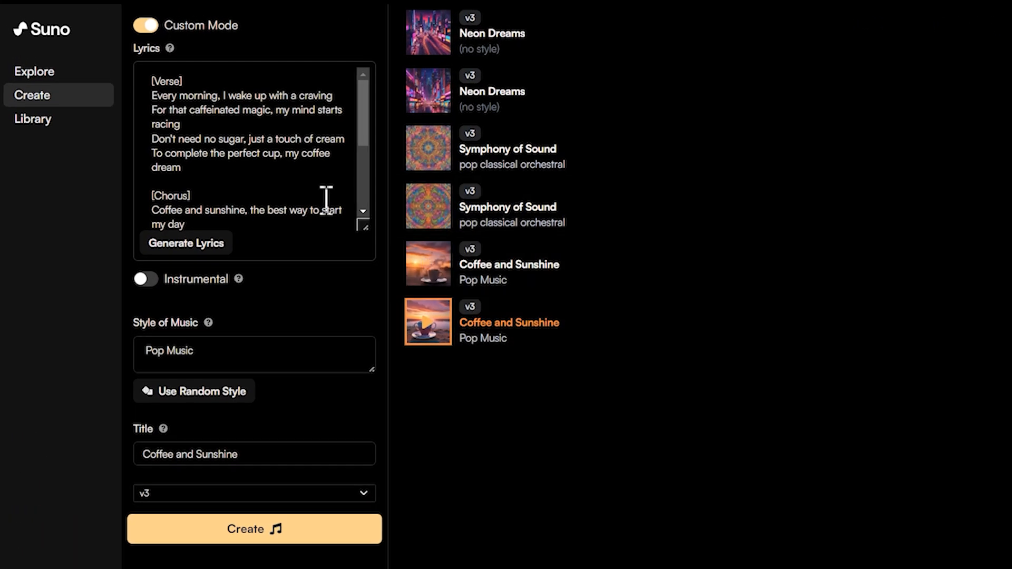
- Turn off Custom Mode and create songs from the description 'Electronic piano solo'
click(145, 25)
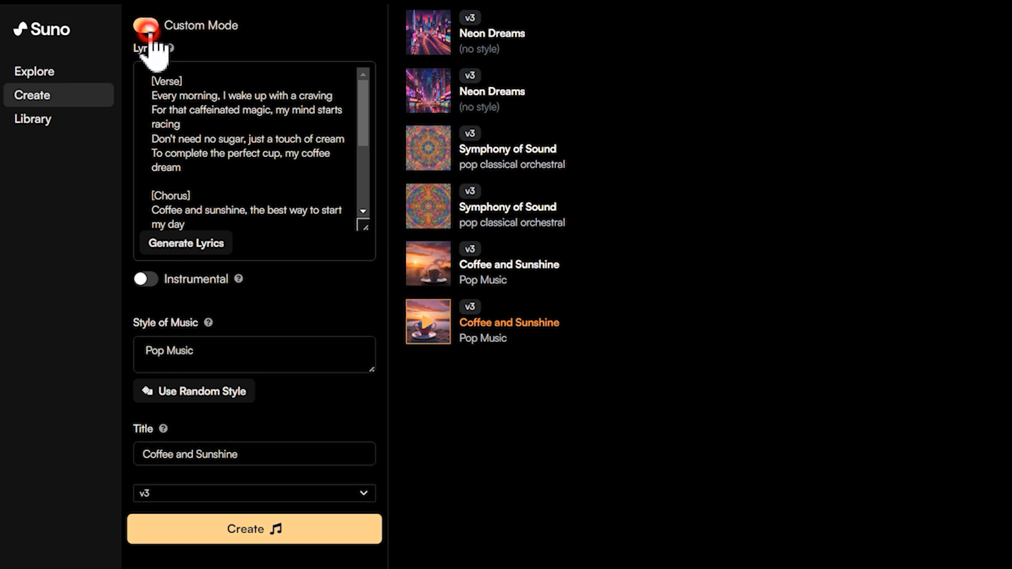
click(144, 25)
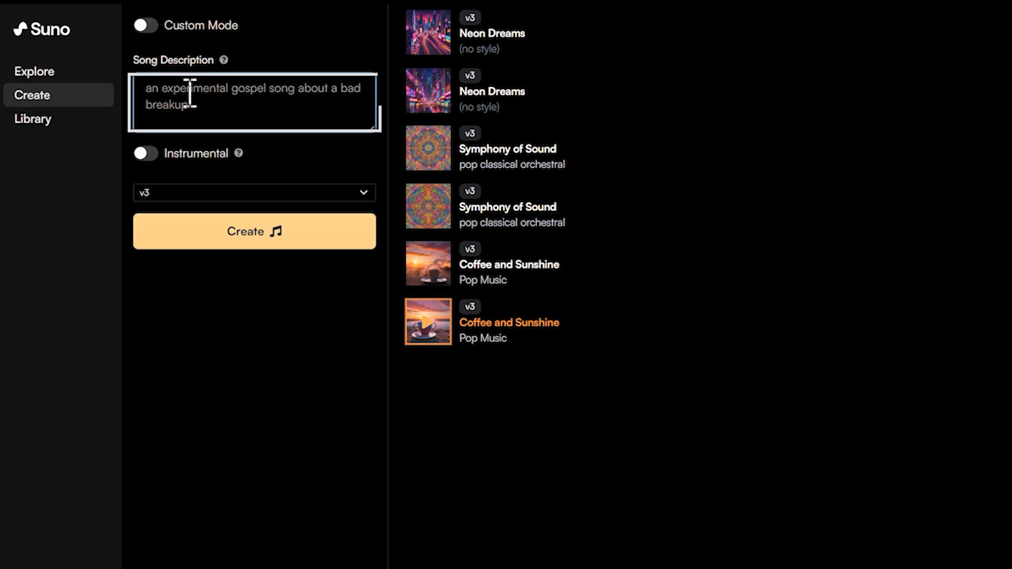
text(Electronic piano solo)
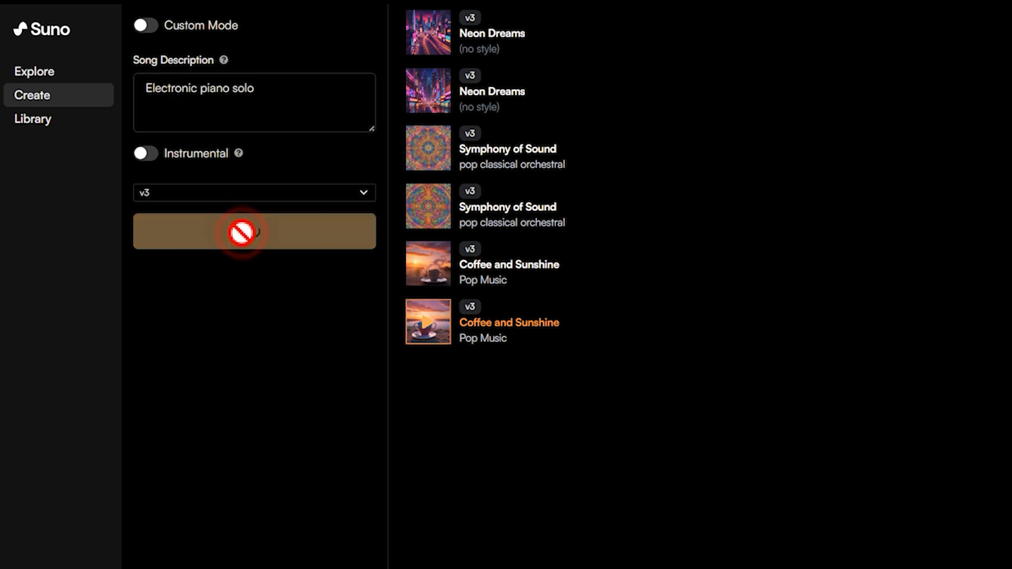
click(253, 231)
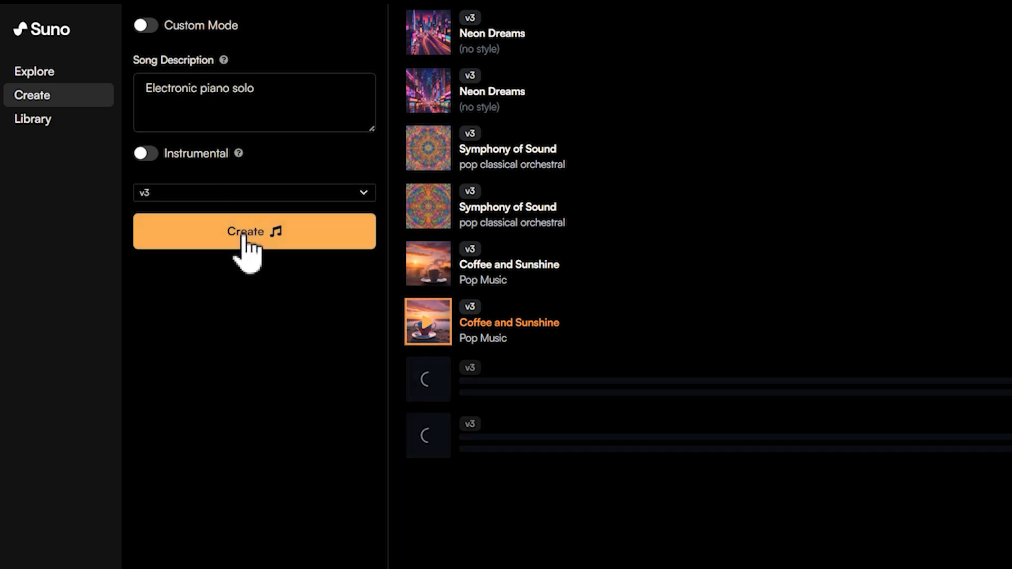
click(253, 230)
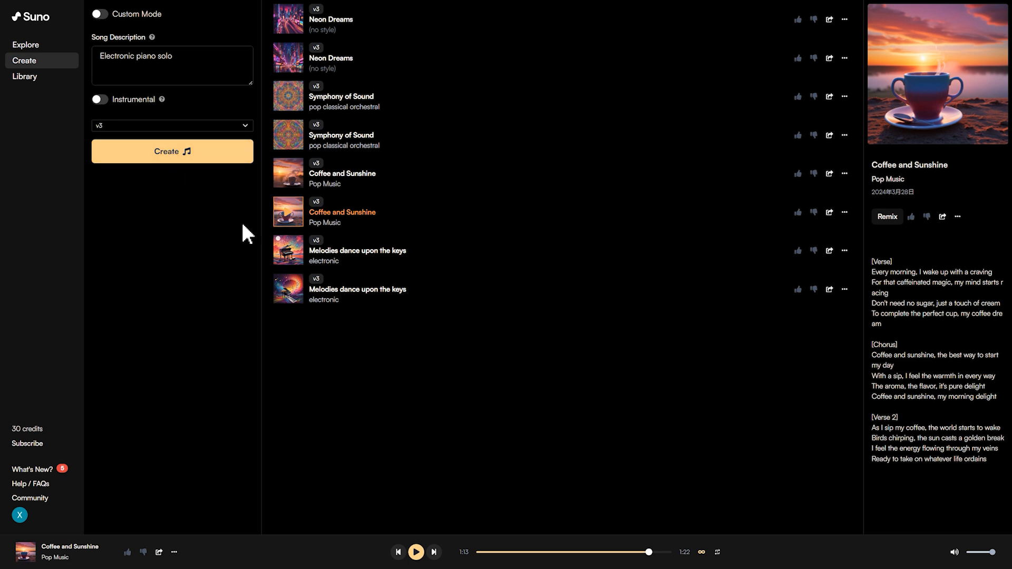
- Play the second 'Melodies dance upon the keys' track and view its lyrics
click(357, 251)
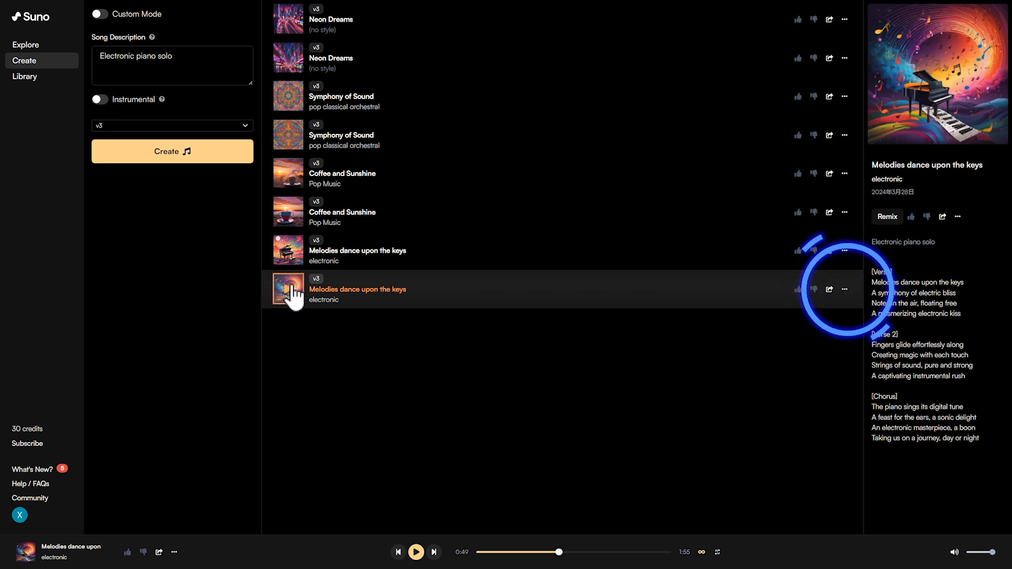
- Download 'Melodies dance upon the keys' as audio from its options menu
click(843, 285)
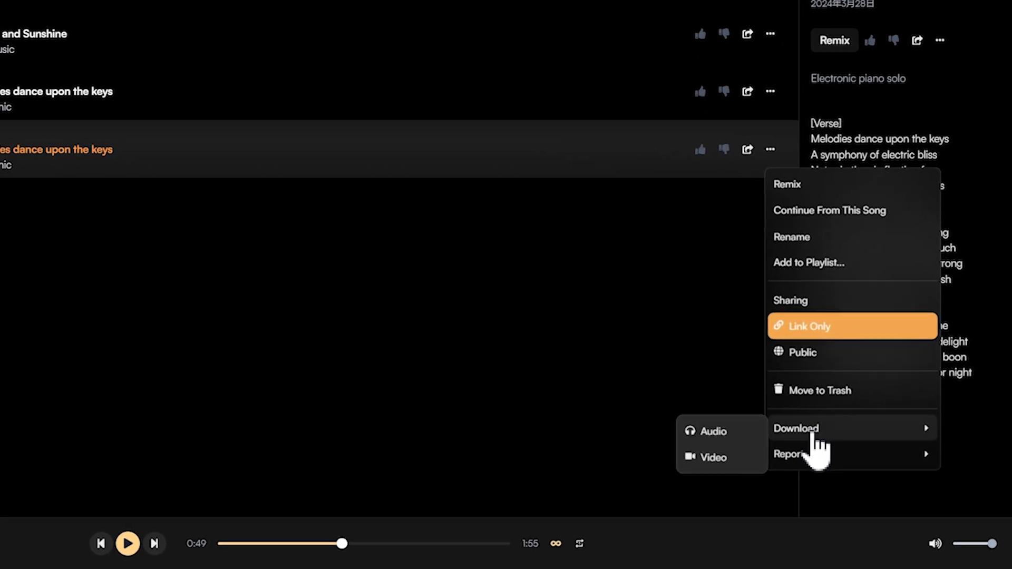
click(712, 432)
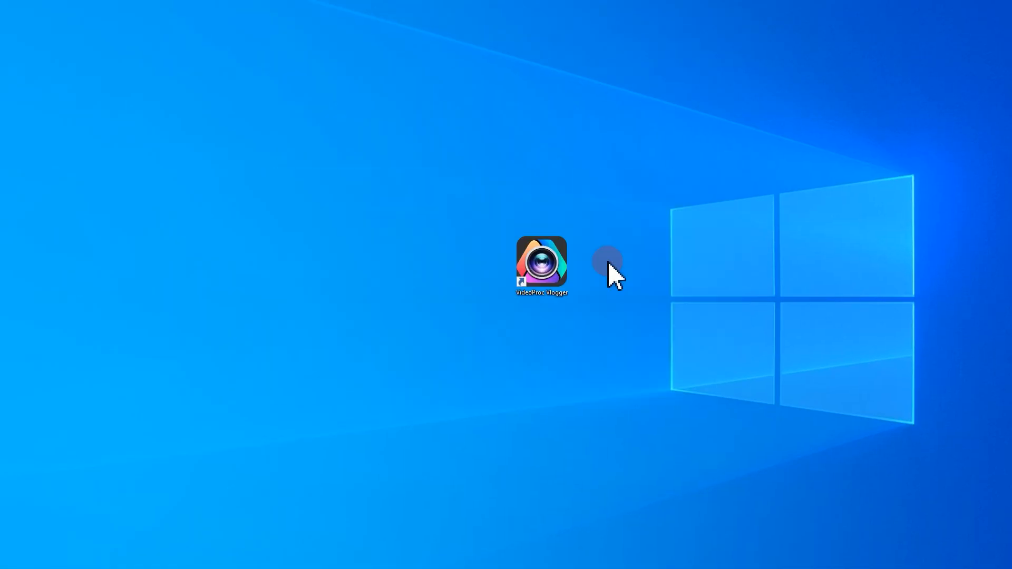
- Launch VideoProc Vlogger from its desktop shortcut
double_click(541, 263)
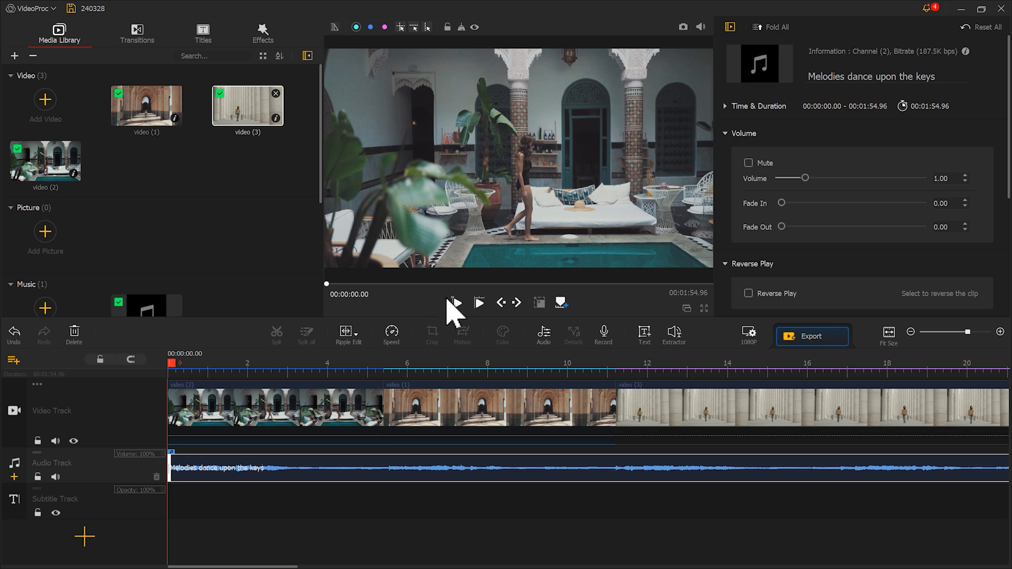
- Preview the three clips with the piano soundtrack, then start the export
click(452, 304)
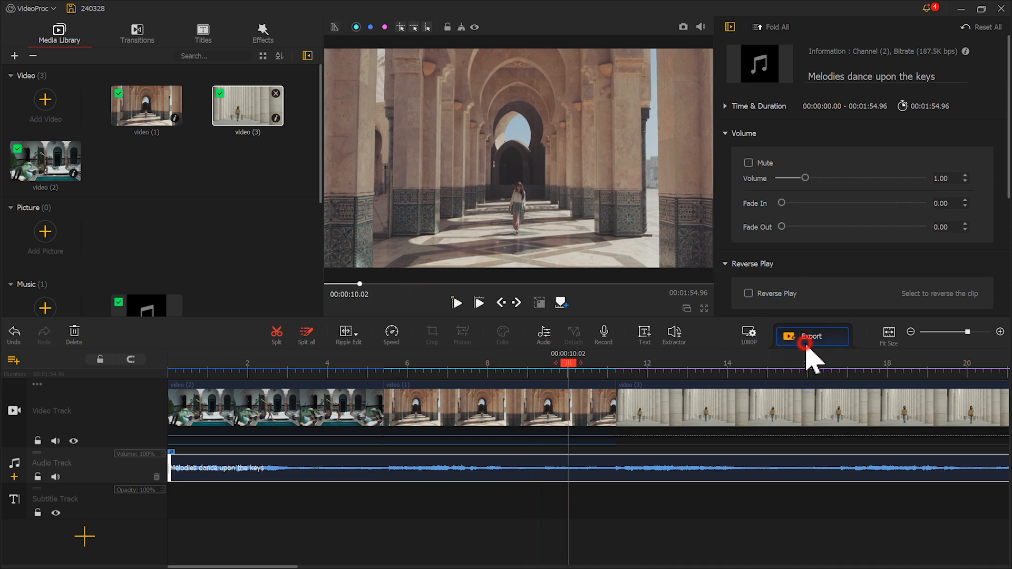
click(811, 336)
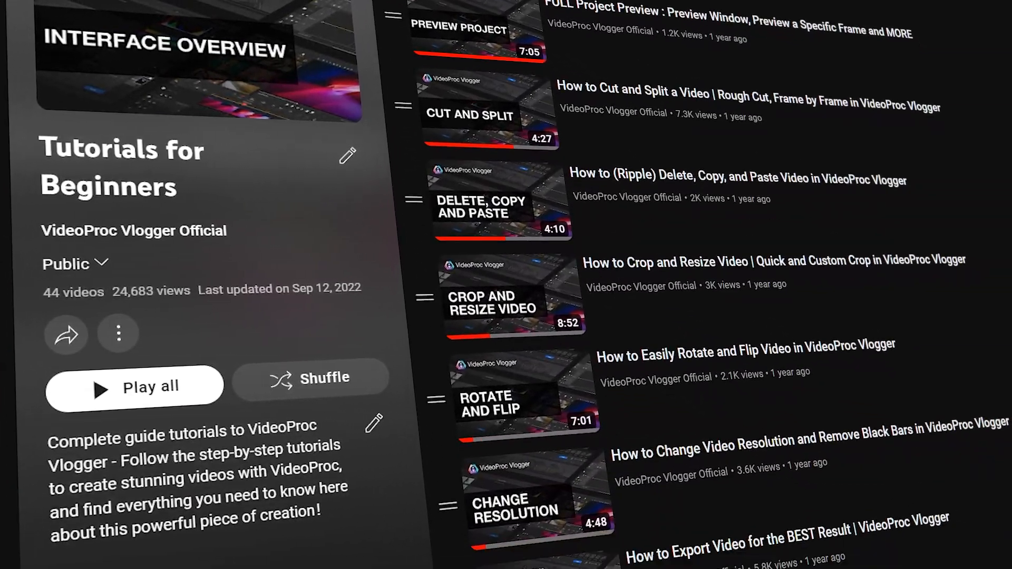
scroll(down, 3)
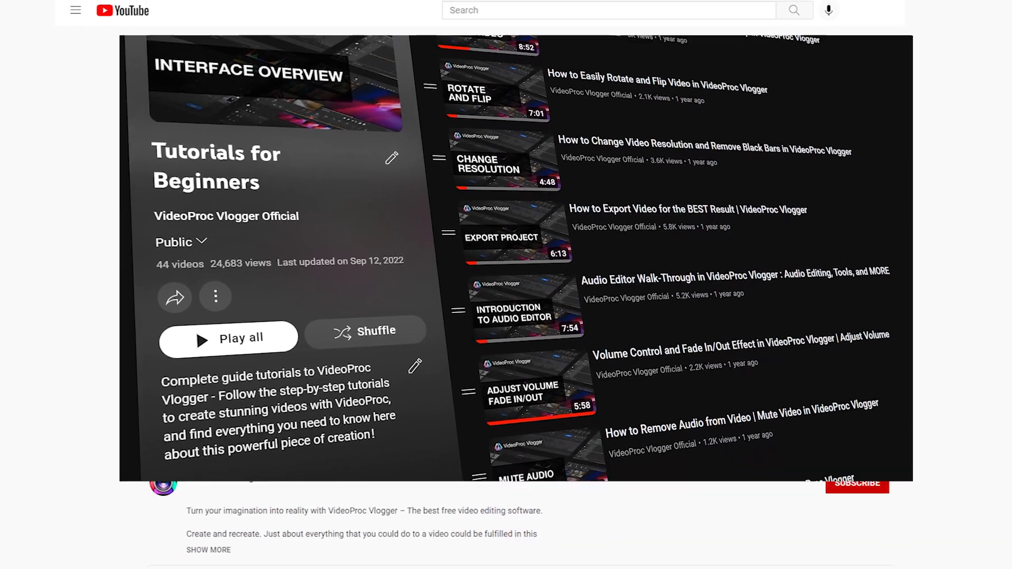